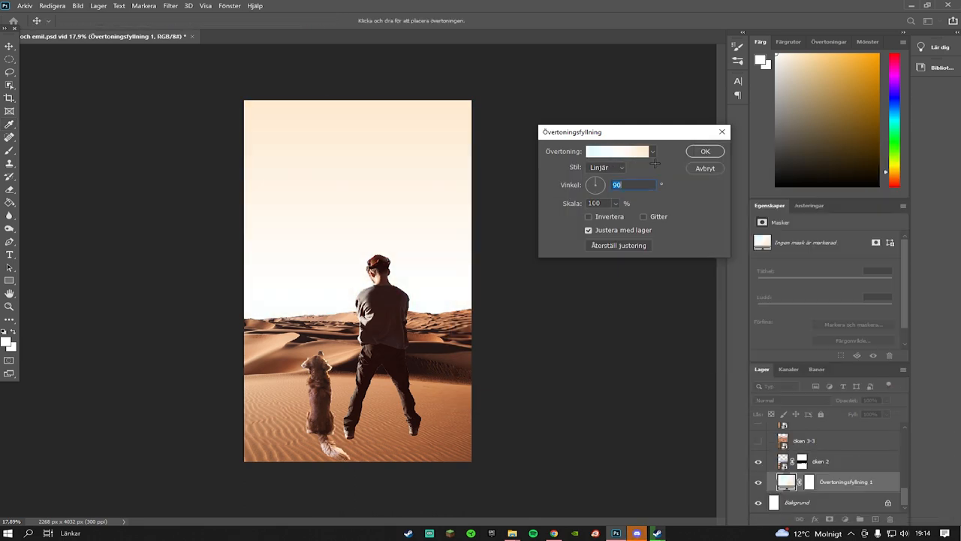
# Confirm the peach-to-white 90° linear Gradient Fill over the sky.
pyautogui.click(704, 150)
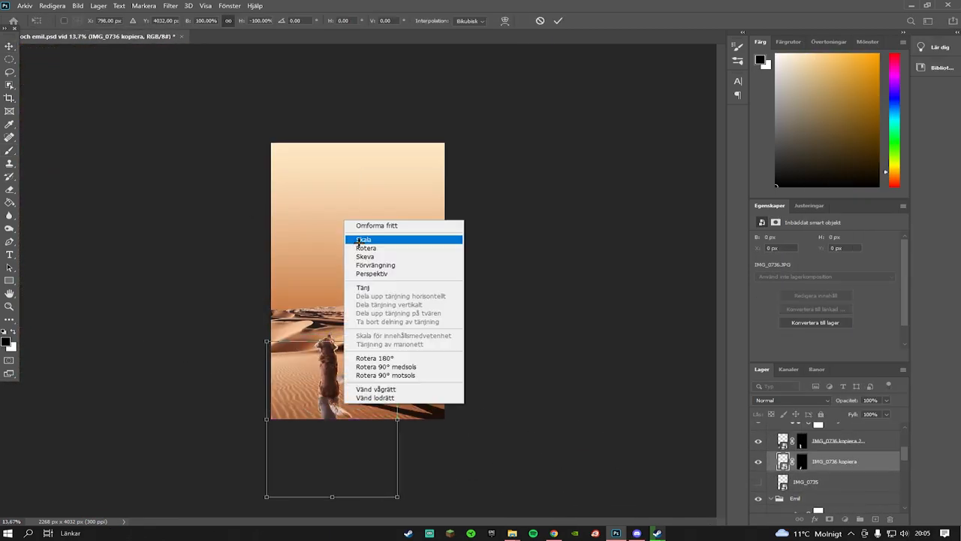
# Flip the duplicated figures into long shadows, then begin Camera Raw colour grading with a vignette.
pyautogui.click(364, 239)
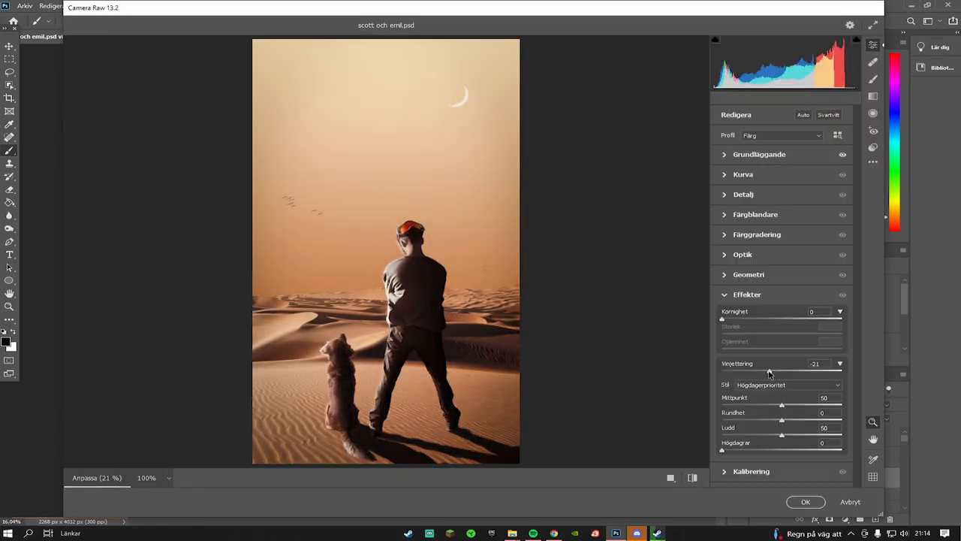
pyautogui.click(757, 235)
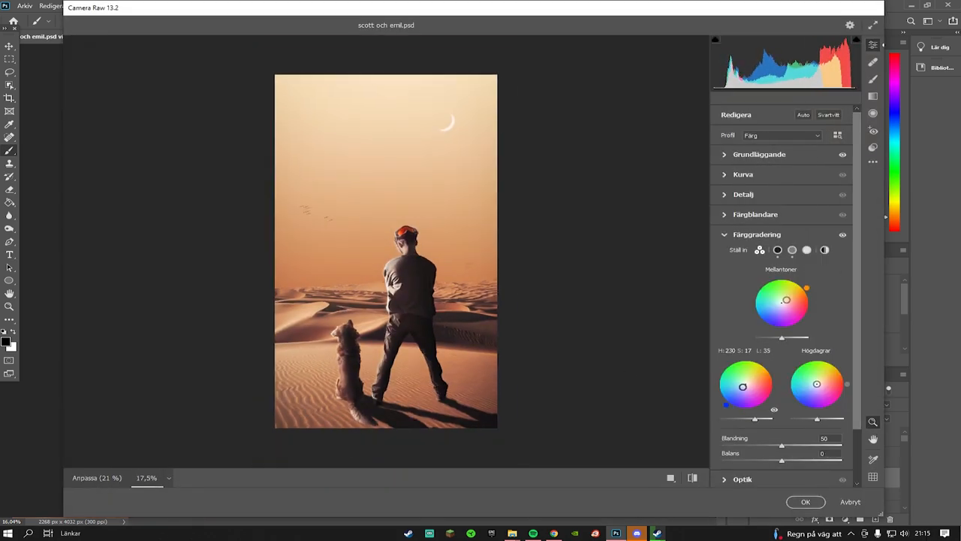